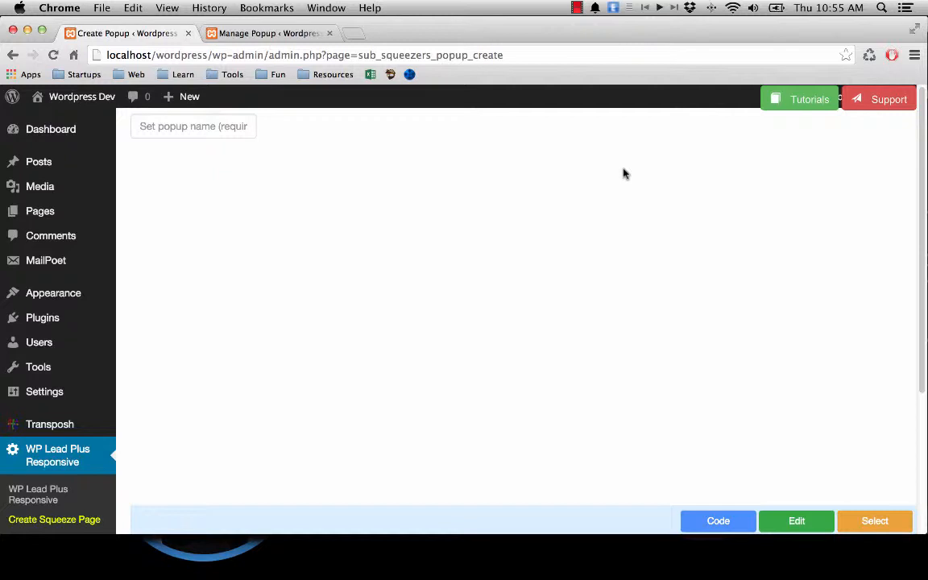
mouse_move(628, 170)
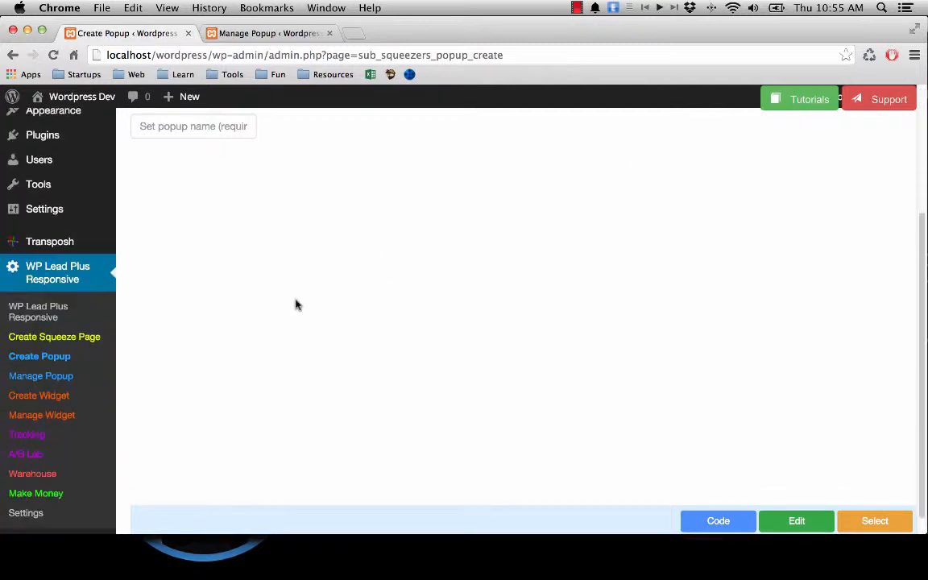
Step: Go from the Manage Popup page to the A/B Lab page and look over its create/edit options
click(41, 376)
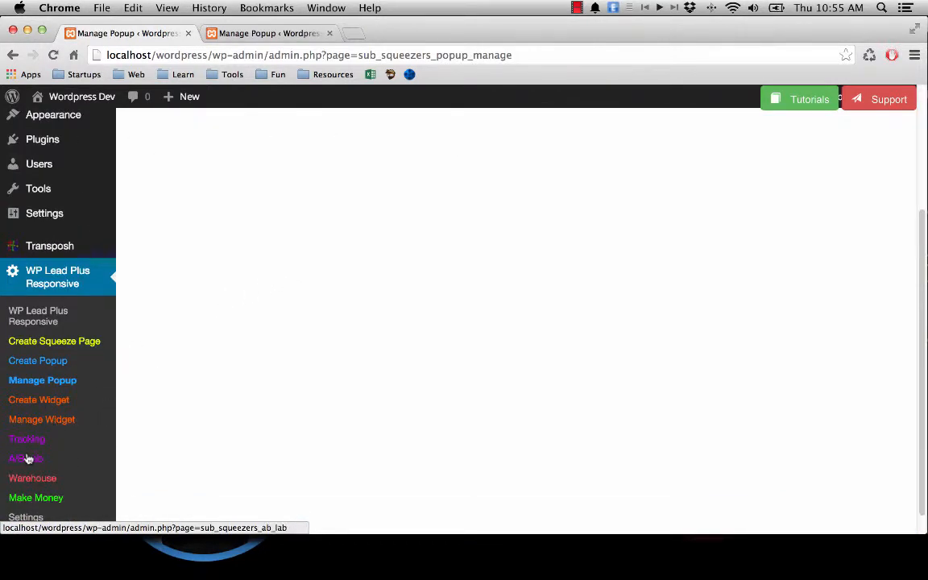
click(26, 458)
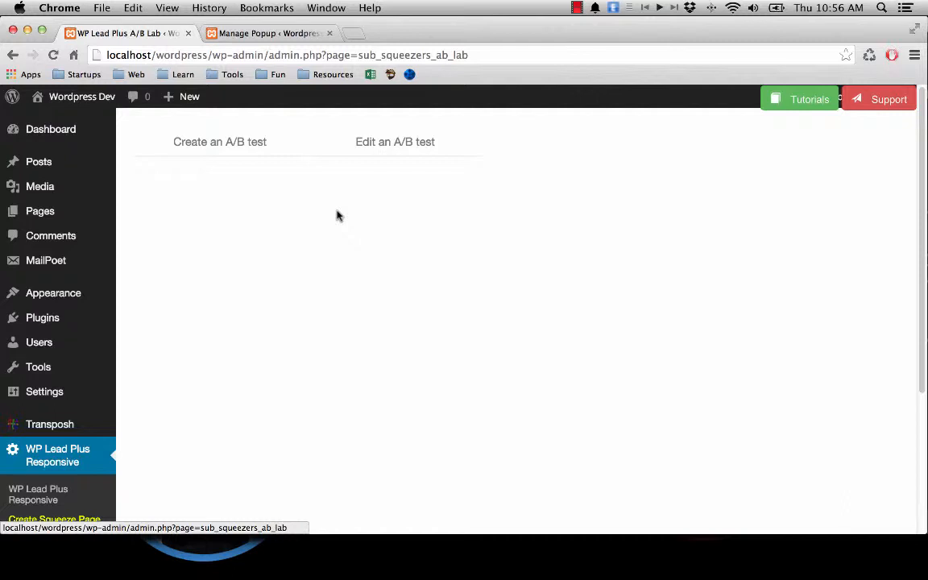
scroll(down, 3)
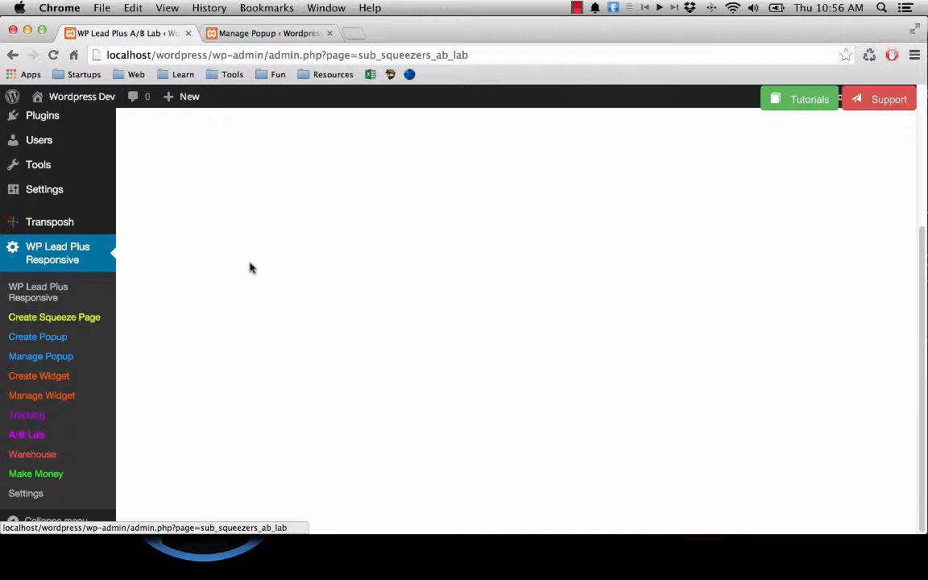
mouse_move(248, 271)
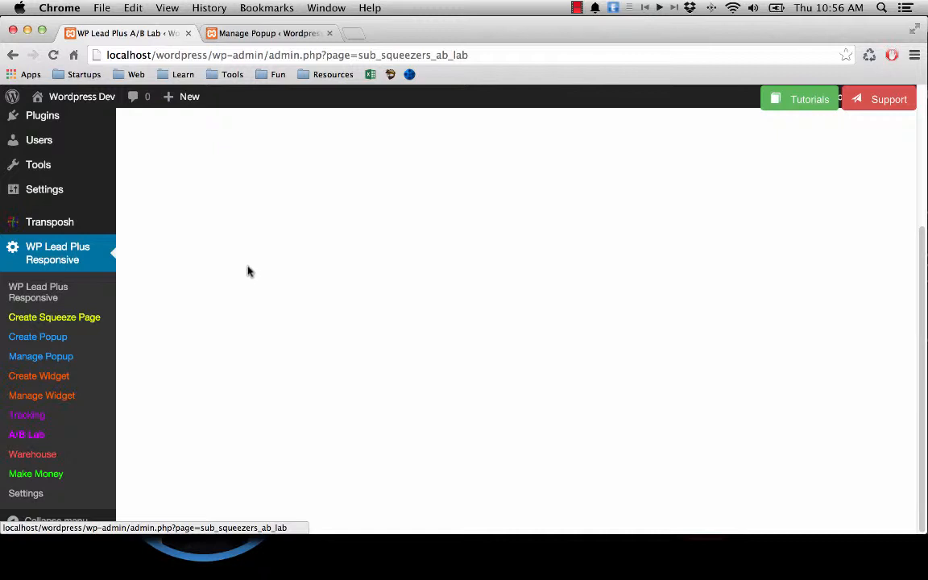
mouse_move(236, 331)
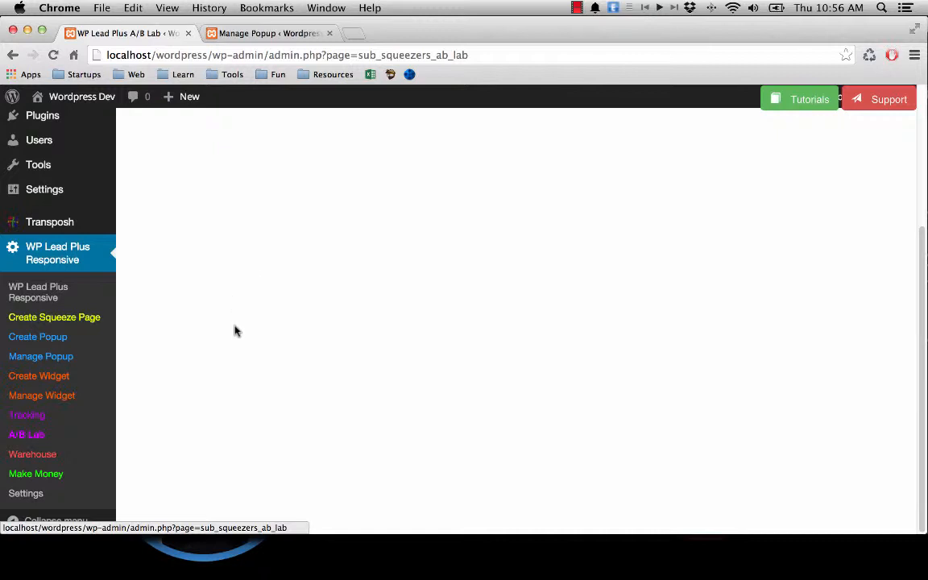
mouse_move(161, 375)
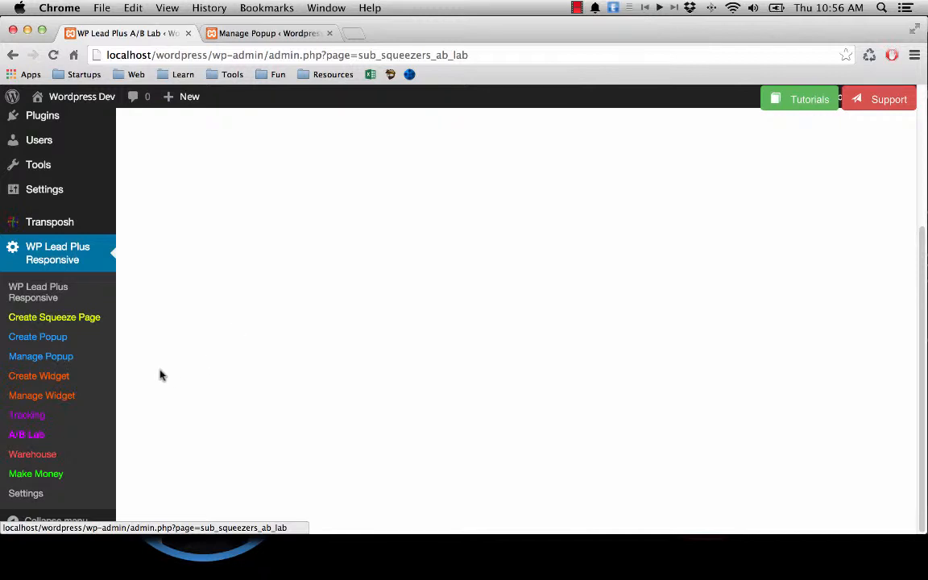
mouse_move(116, 443)
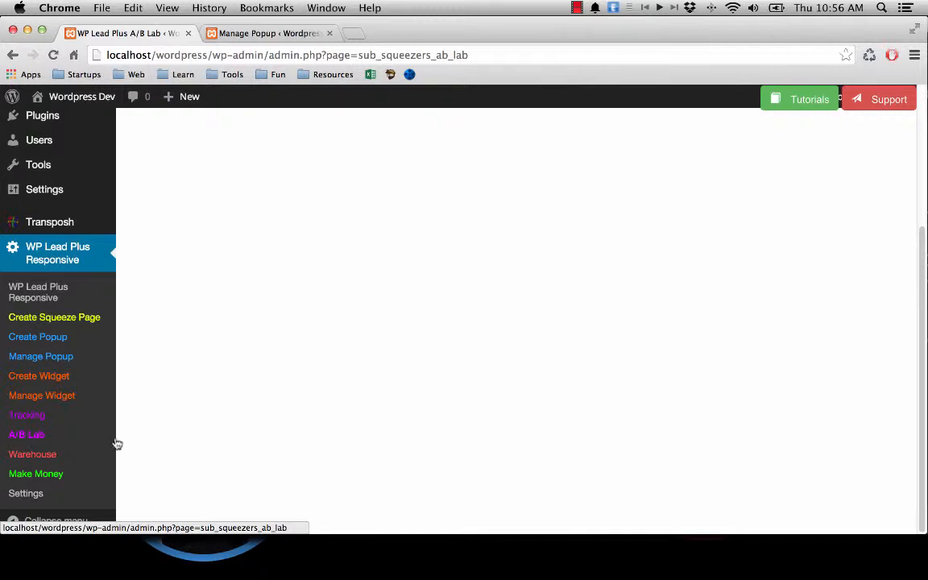
Step: Show the Warehouse Report tab listing the active A/B tests and options
click(32, 454)
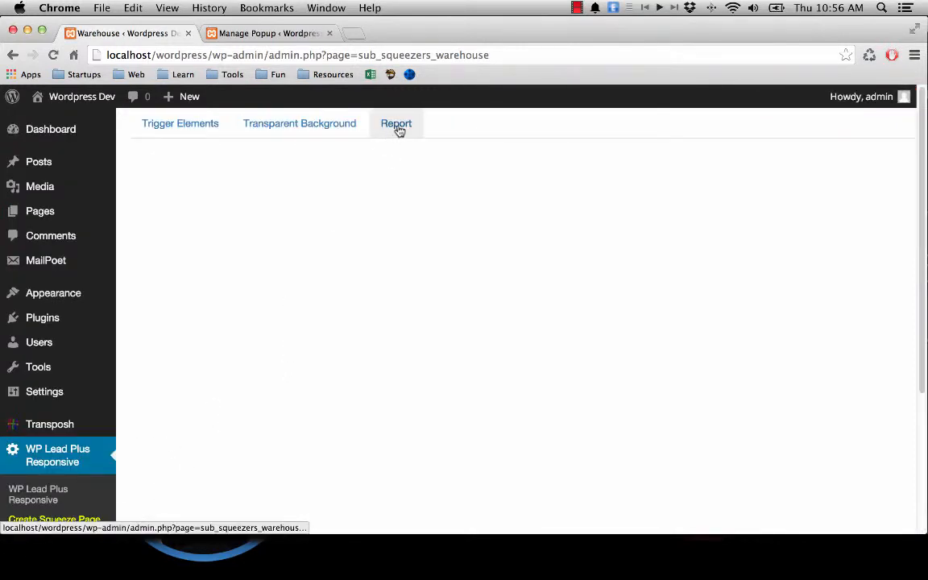
click(396, 122)
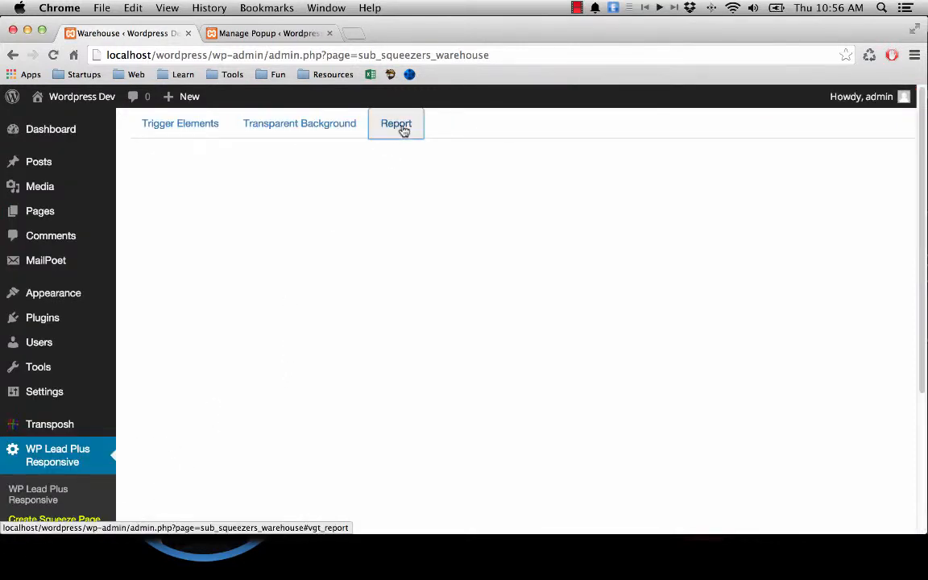
click(396, 122)
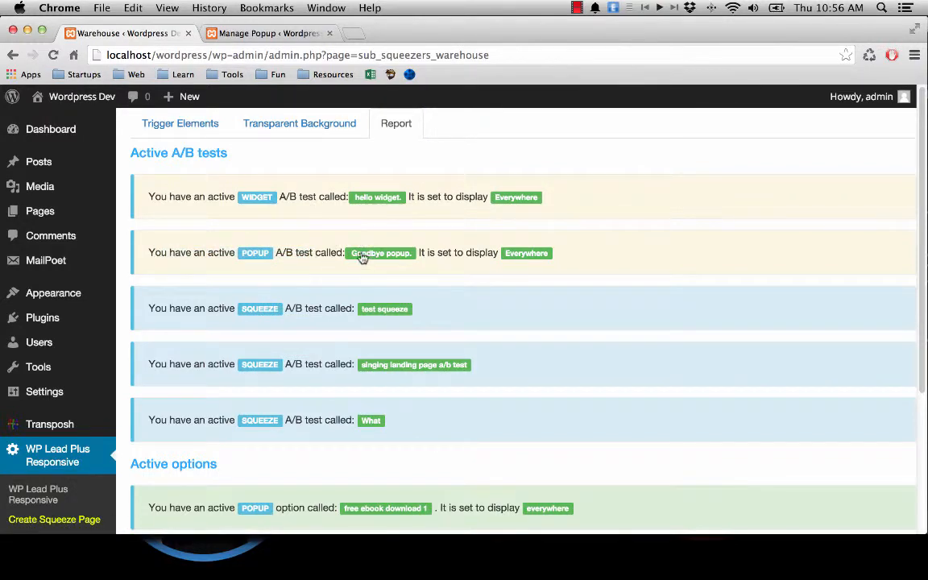
mouse_move(432, 265)
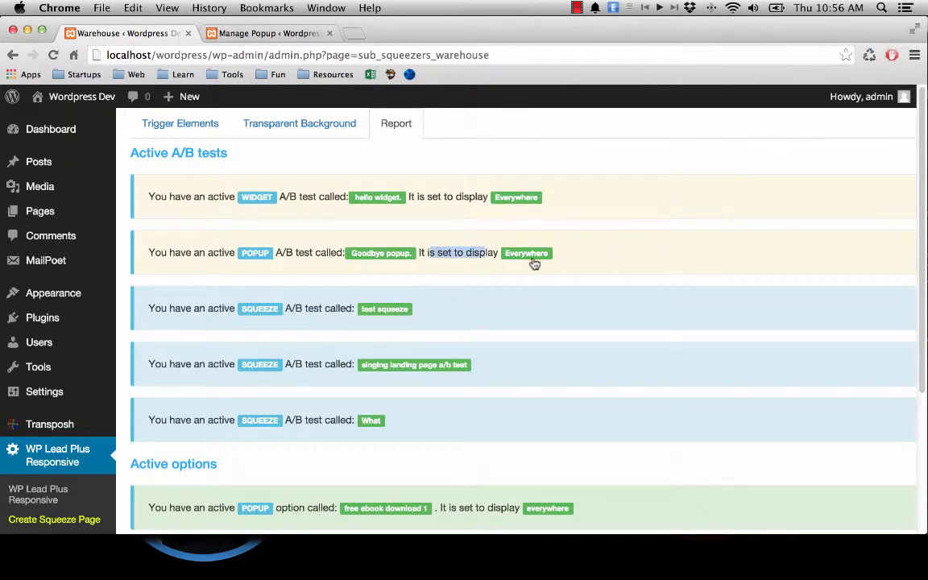
Step: Review the five active A/B tests, including the Goodbye popup test set to display everywhere
scroll(down, 3)
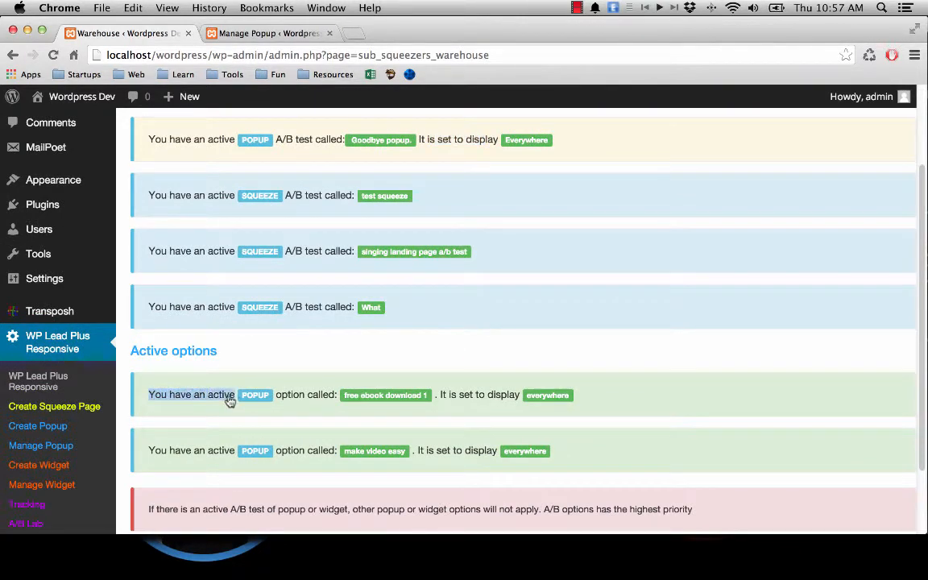
mouse_move(280, 400)
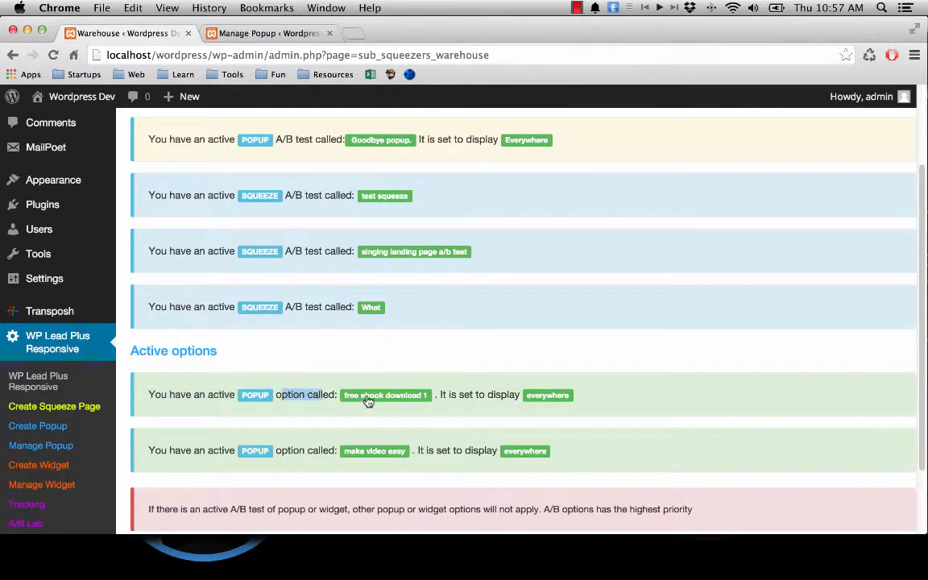
mouse_move(470, 406)
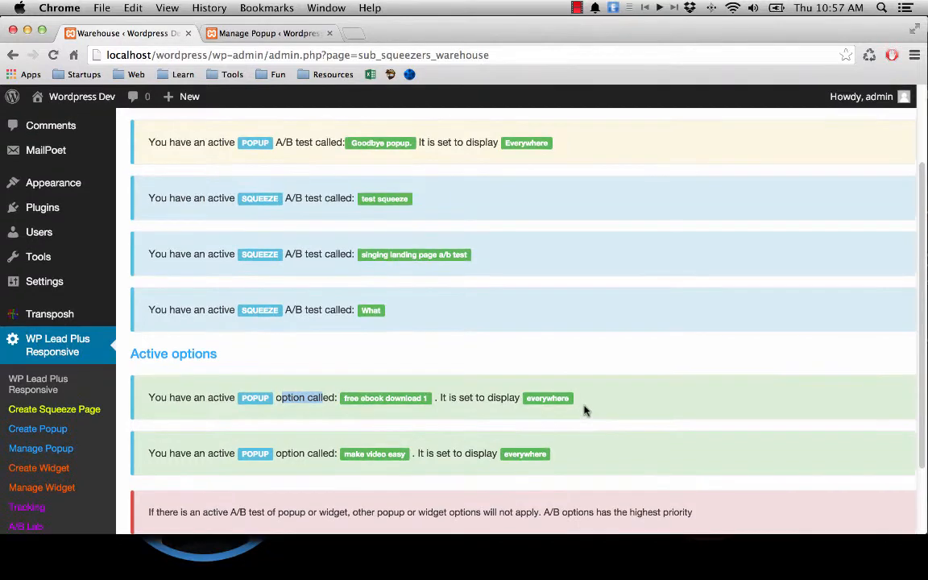
scroll(up, 3)
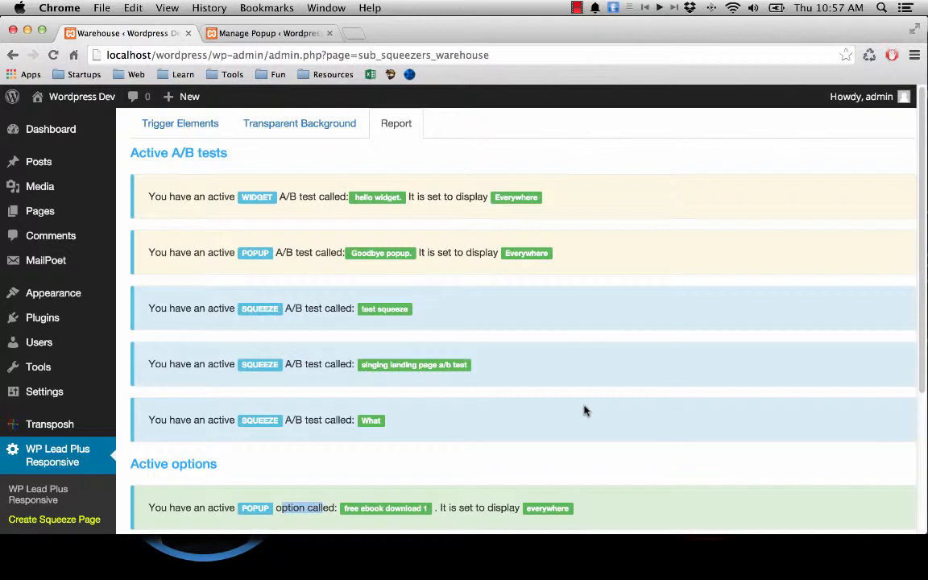
mouse_move(373, 225)
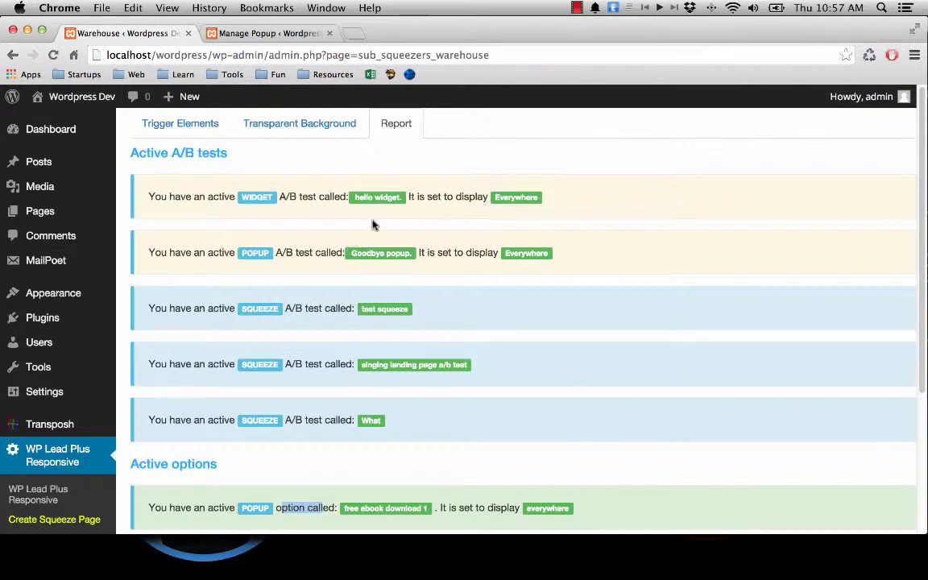
mouse_move(433, 216)
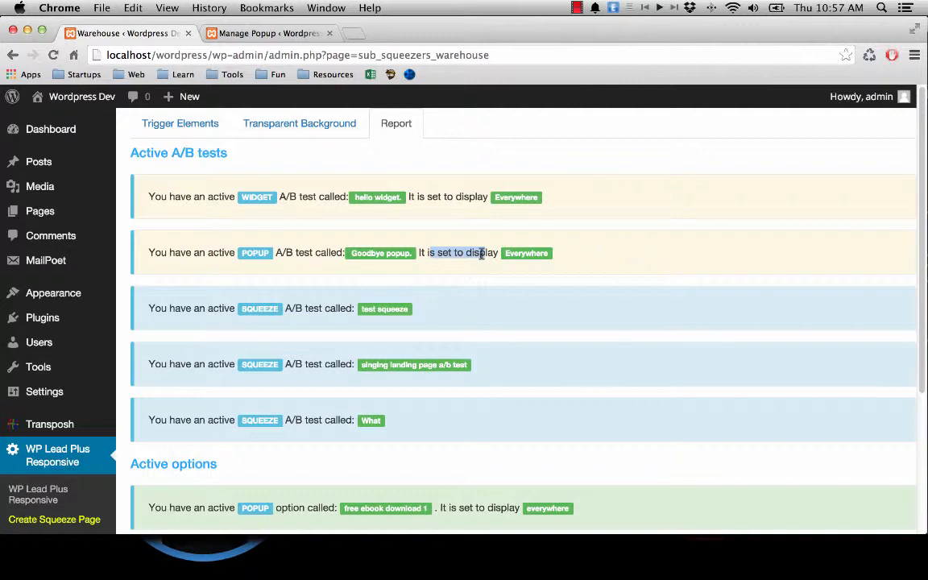
mouse_move(498, 264)
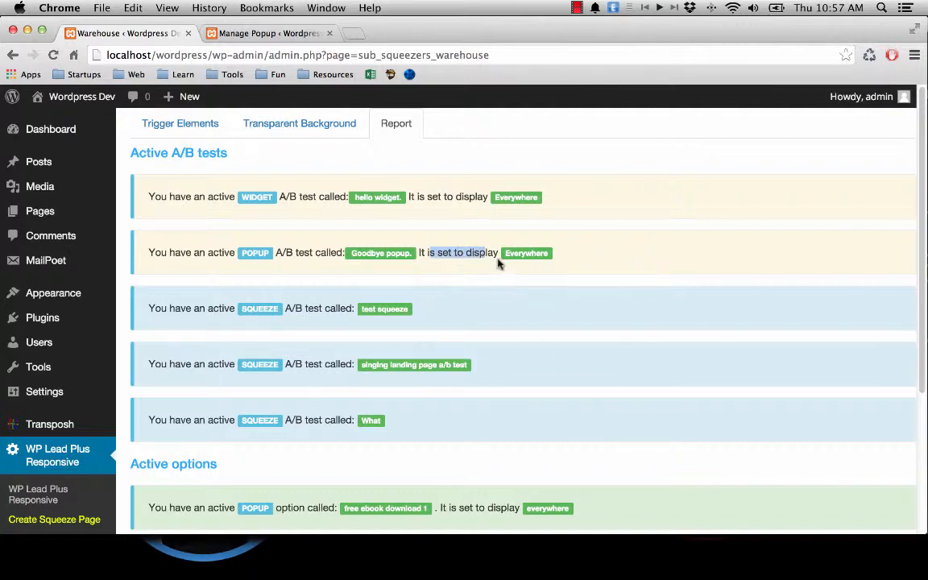
mouse_move(569, 269)
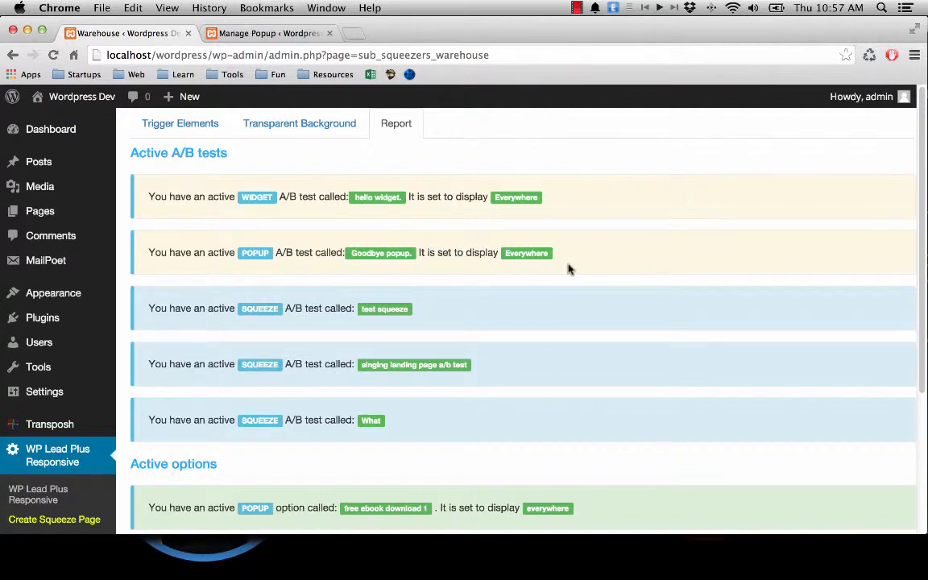
mouse_move(448, 276)
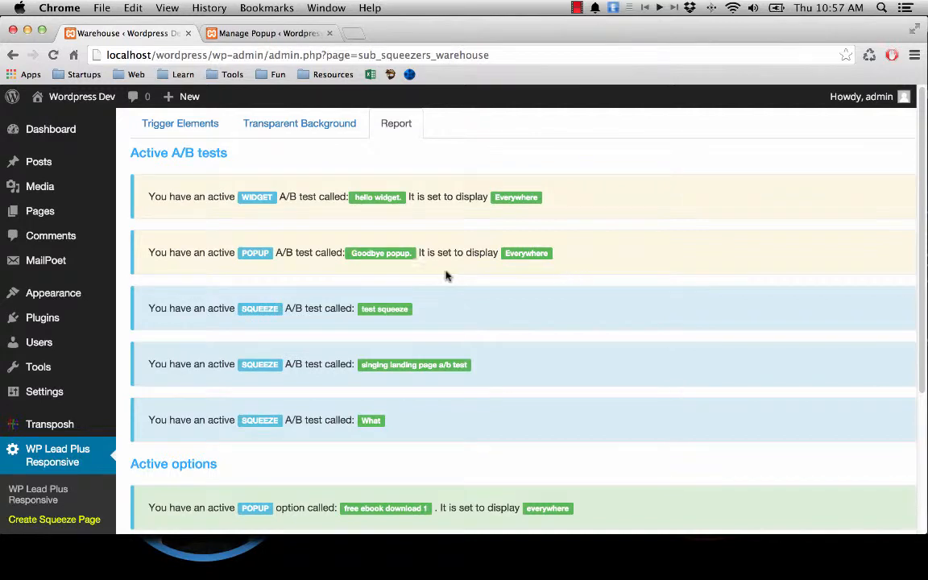
mouse_move(316, 253)
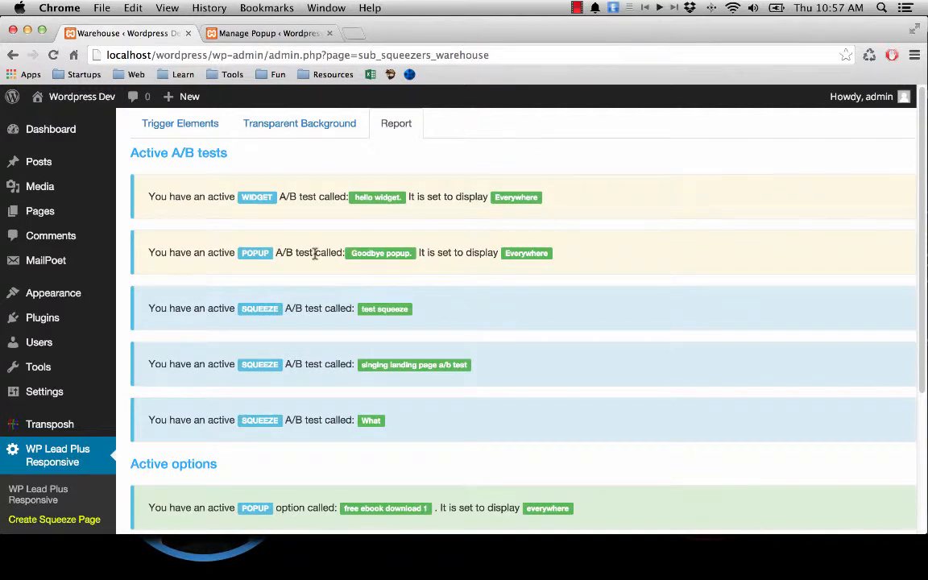
mouse_move(541, 225)
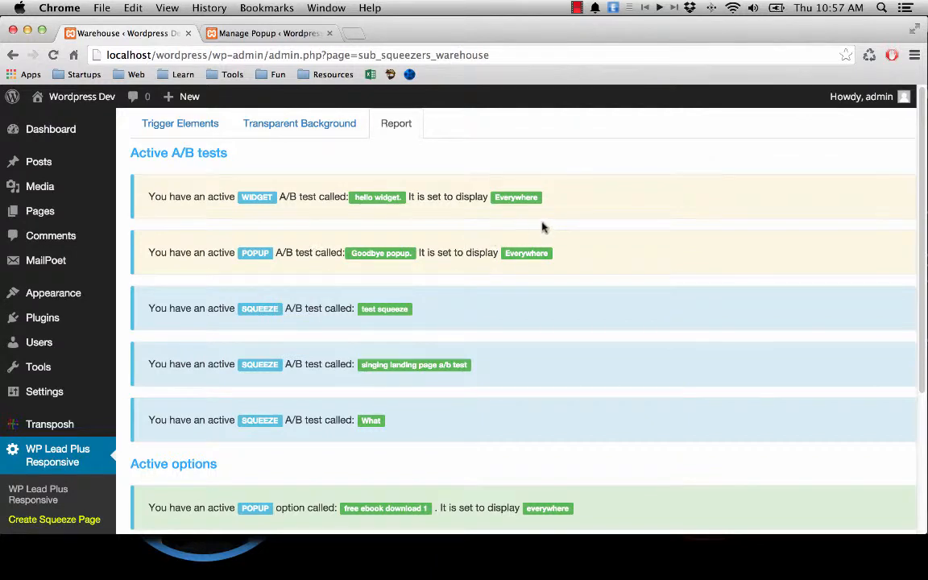
mouse_move(331, 213)
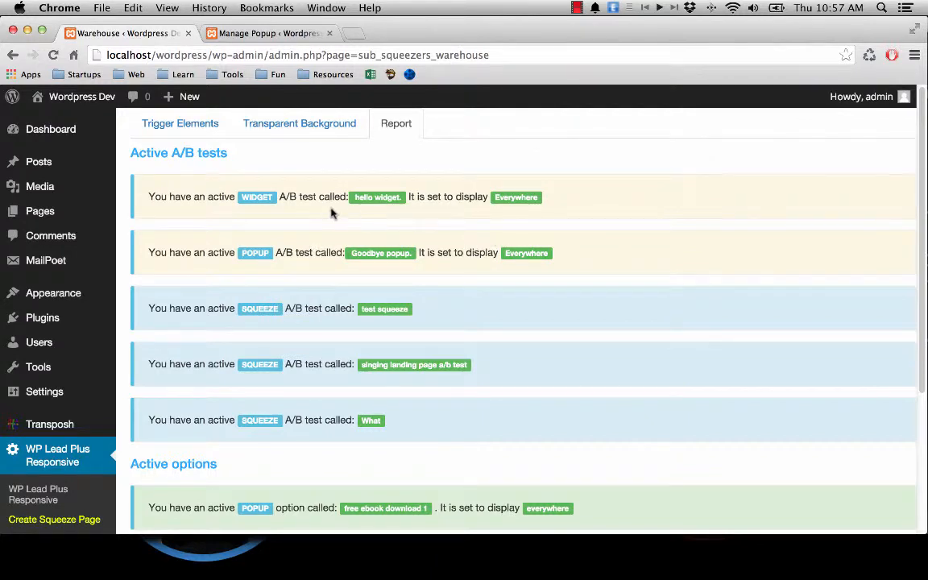
scroll(down, 3)
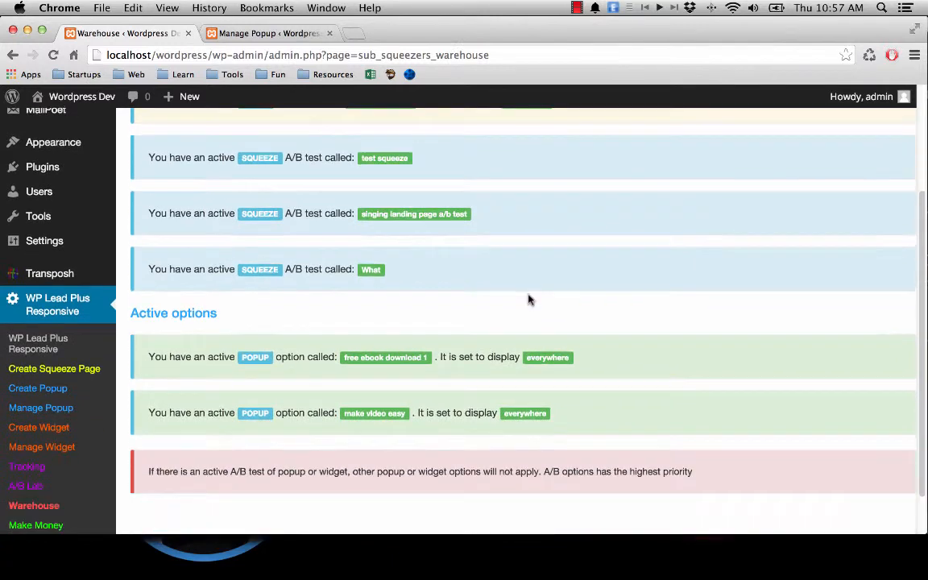
scroll(up, 3)
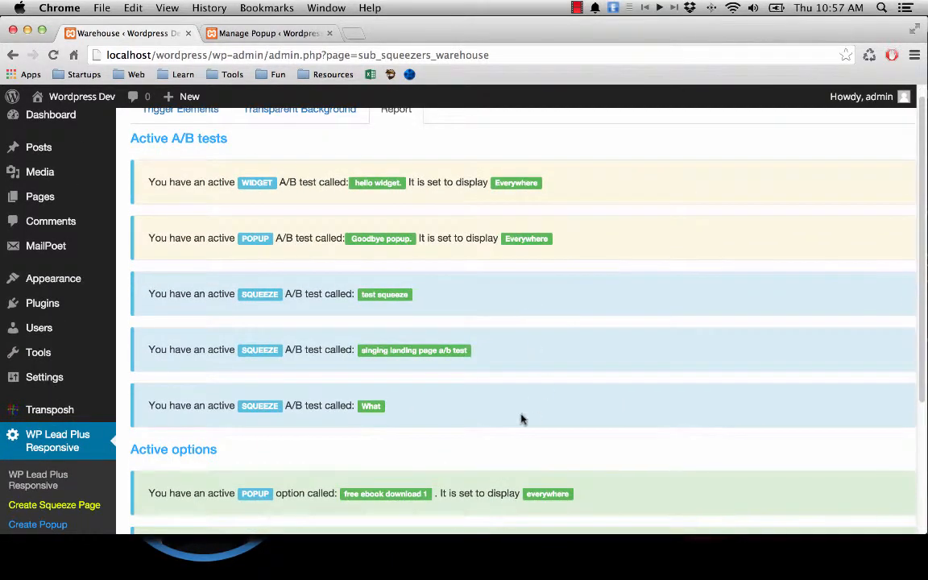
mouse_move(303, 496)
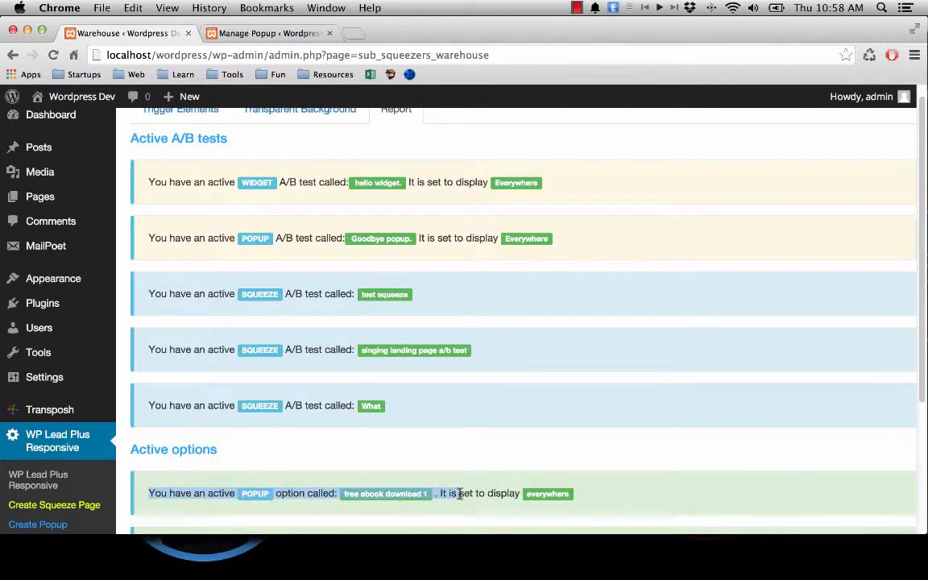
scroll(down, 3)
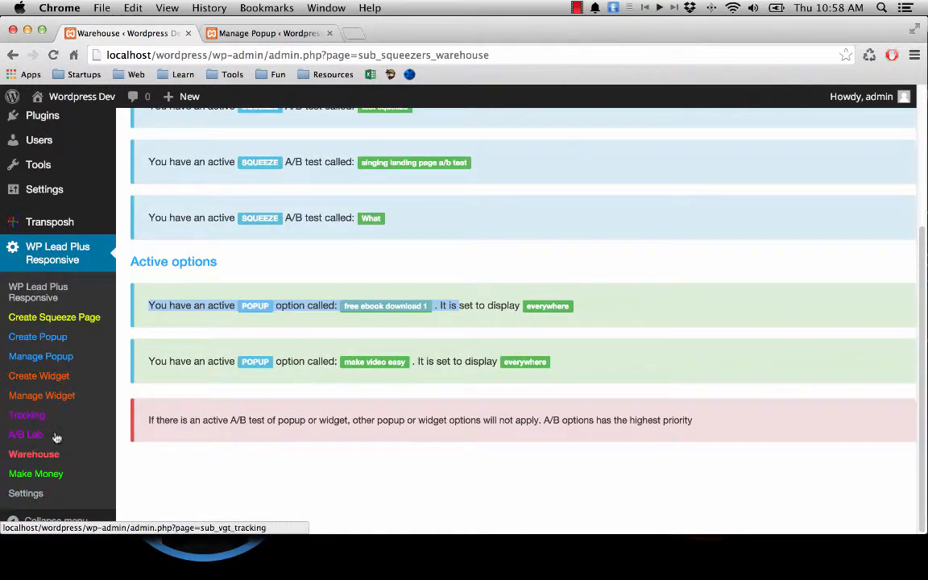
scroll(up, 3)
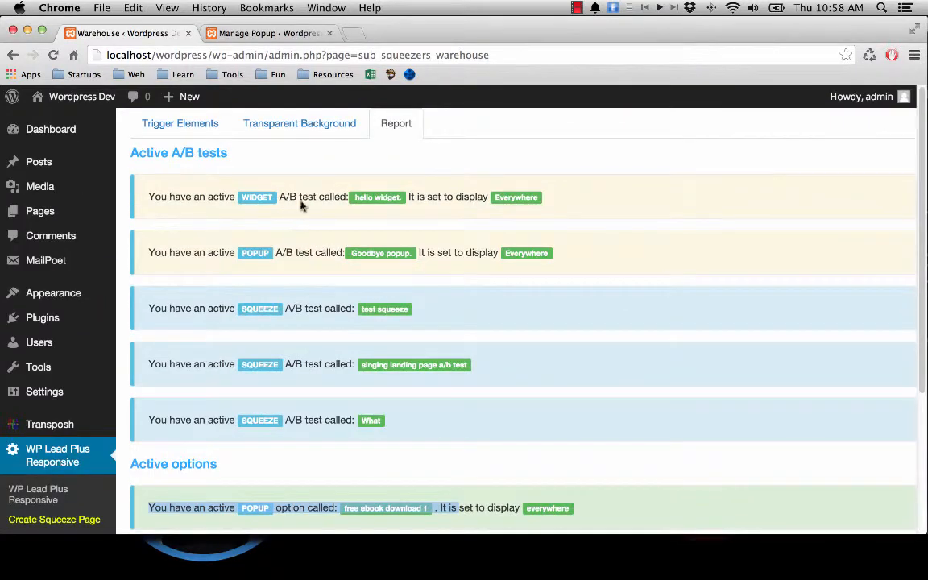
Step: In A/B Lab's edit mode, choose the Popup type and select the Goodbye popup test
scroll(down, 3)
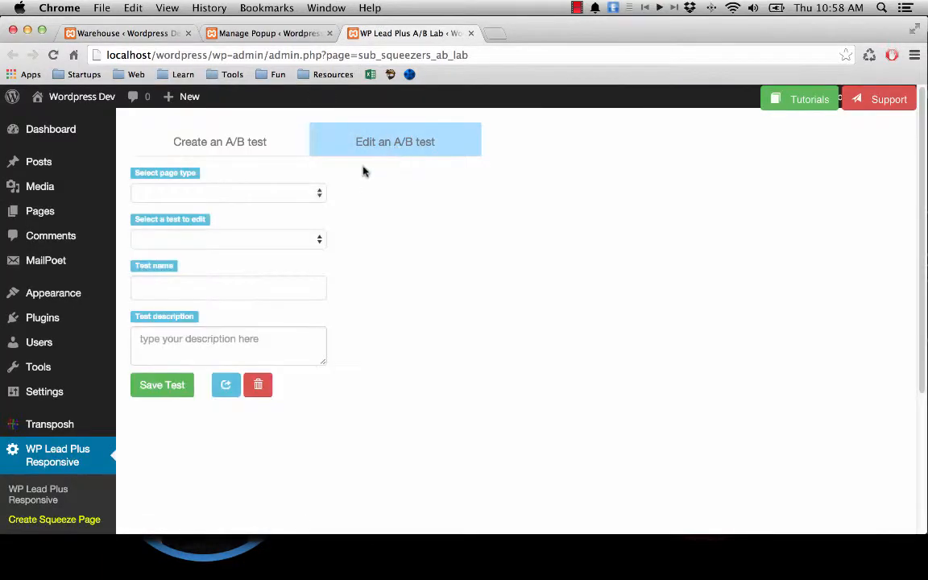
click(228, 193)
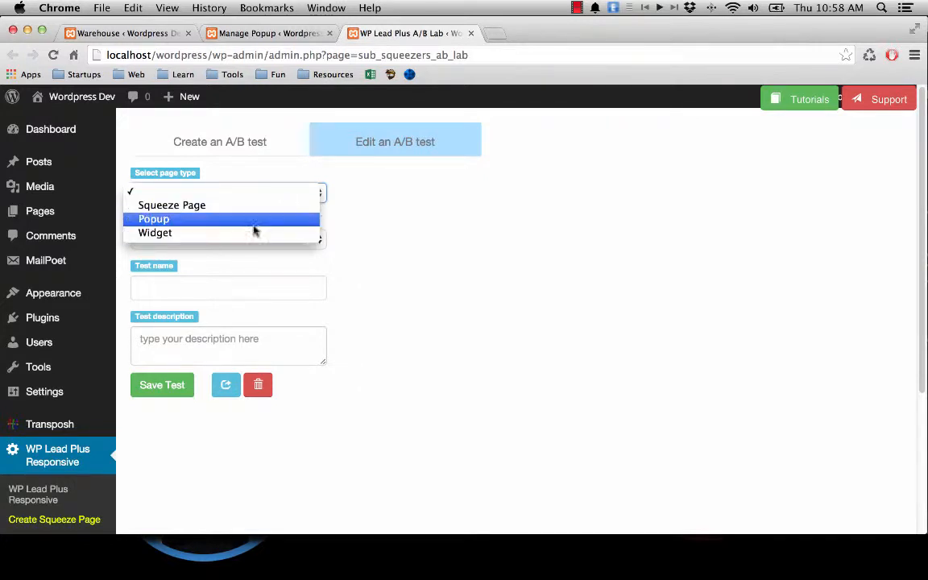
click(153, 219)
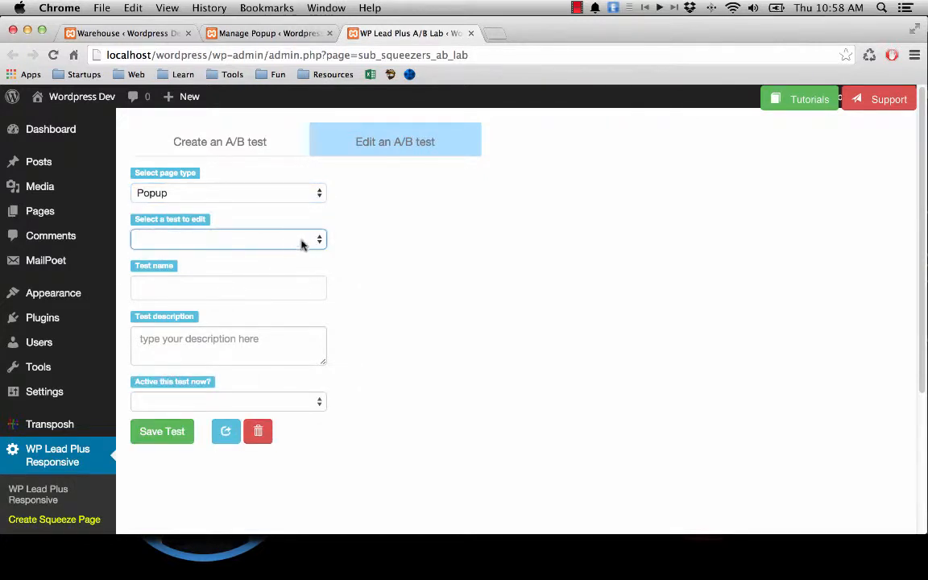
click(229, 238)
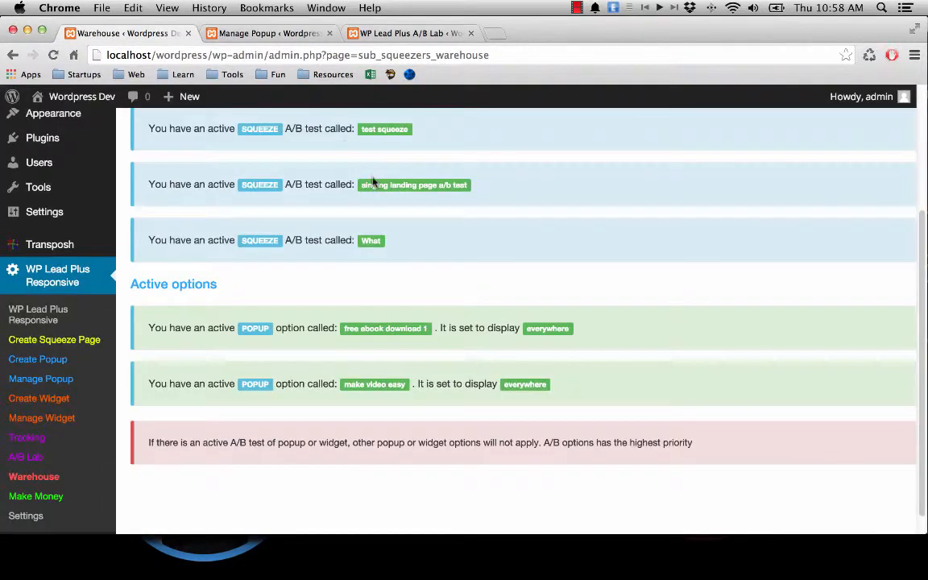
scroll(up, 3)
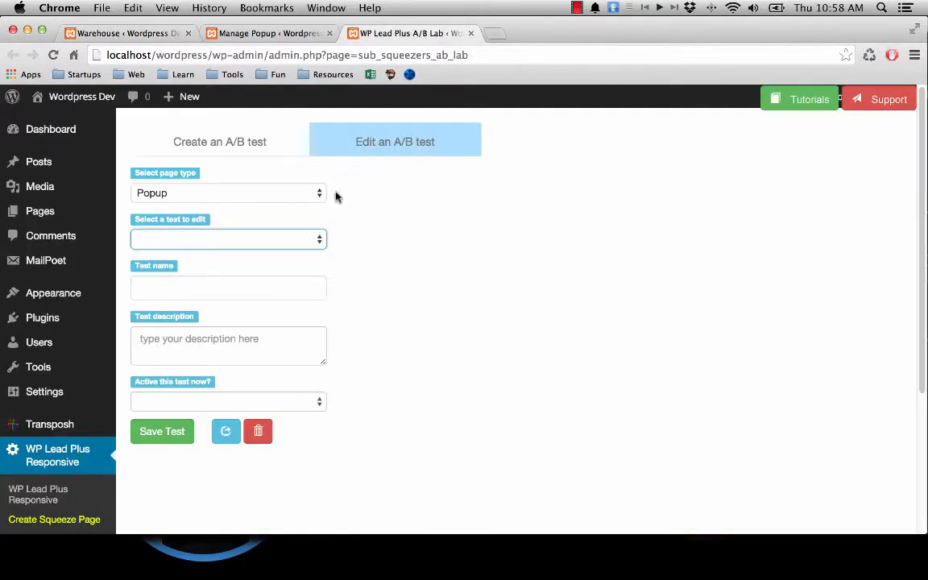
click(229, 238)
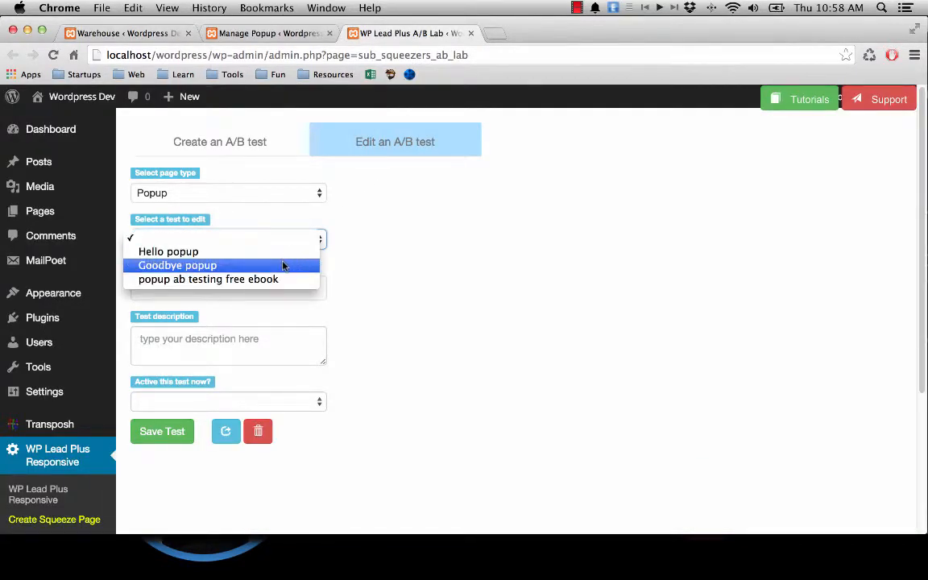
click(177, 264)
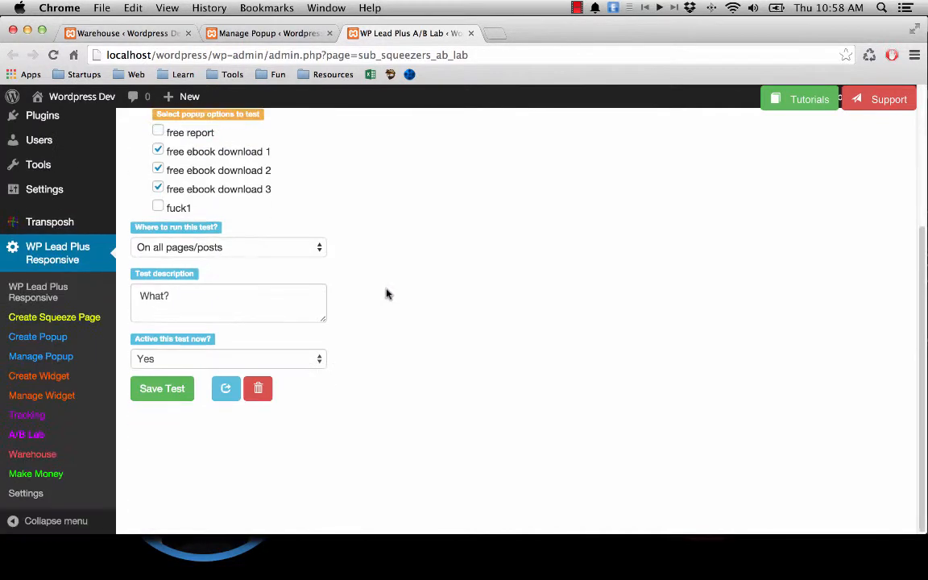
Step: Set 'Active this test now' to No and save the Goodbye popup test
click(229, 358)
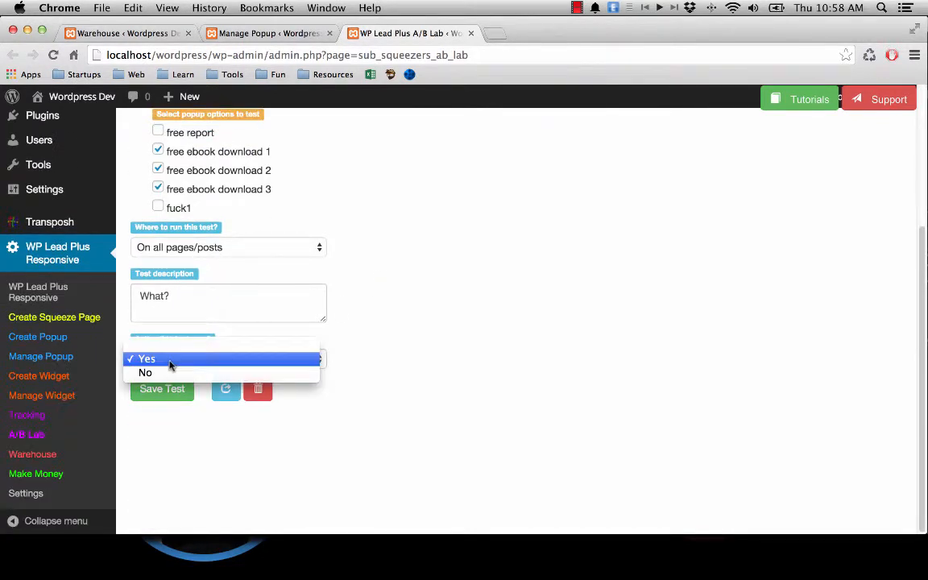
click(145, 372)
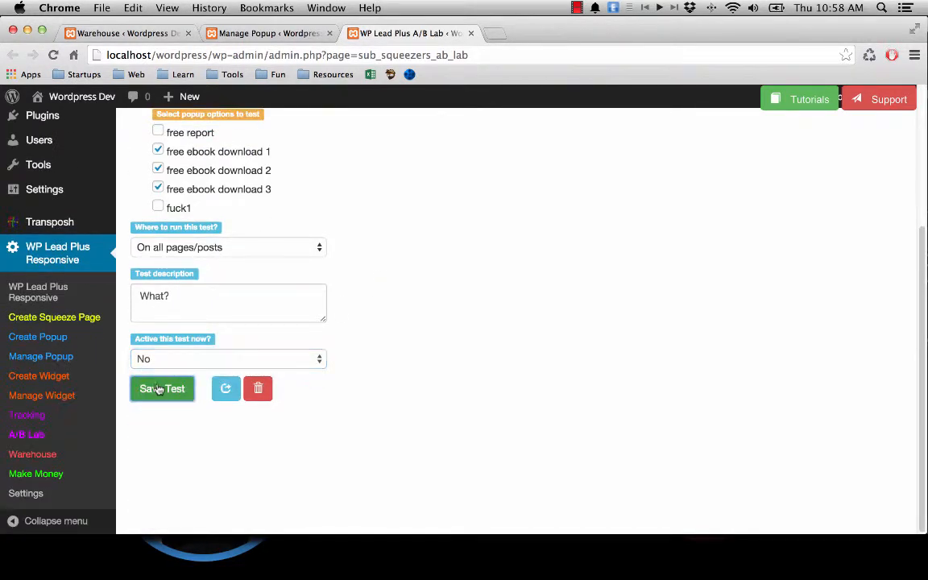
click(161, 388)
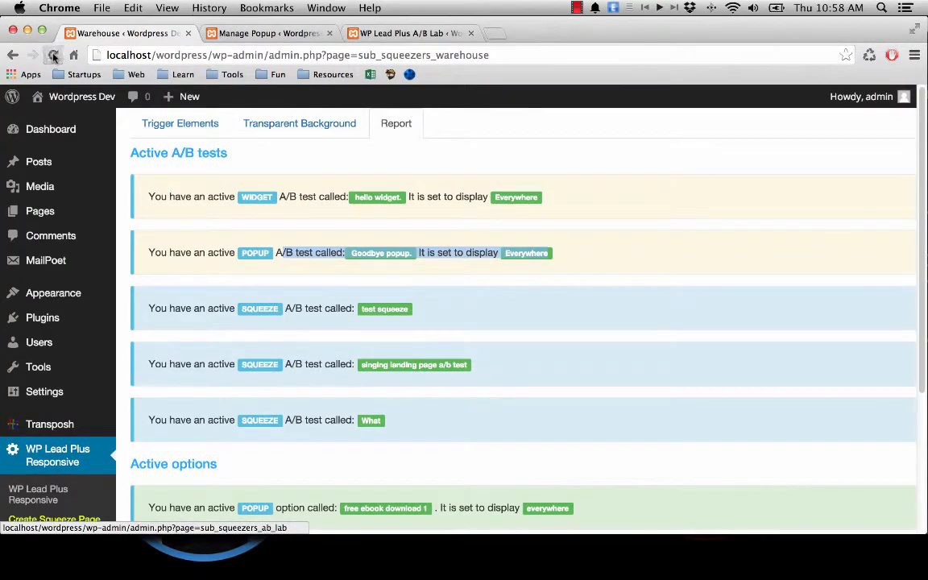
Step: Refresh the Warehouse report to confirm no active popup A/B test remains, only widget and squeeze tests
click(396, 122)
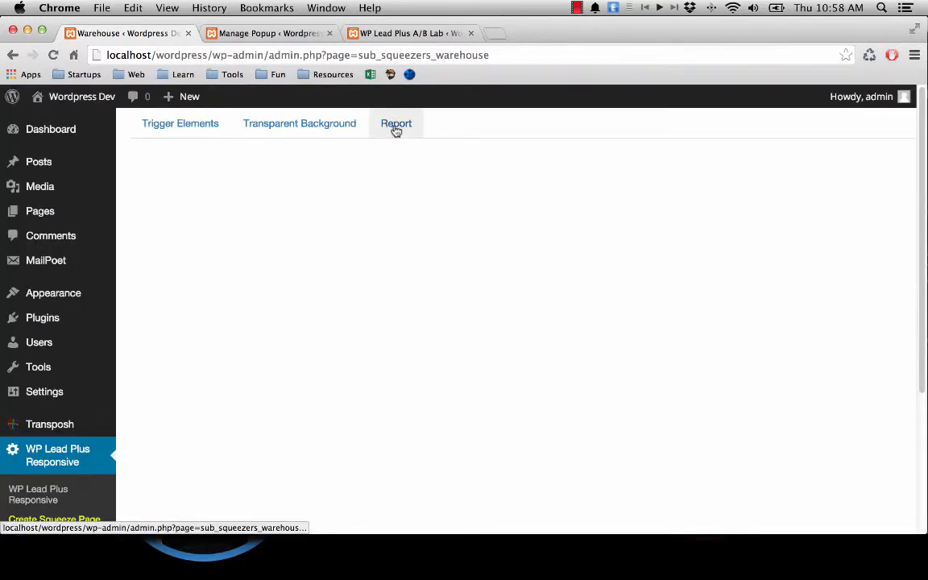
click(396, 123)
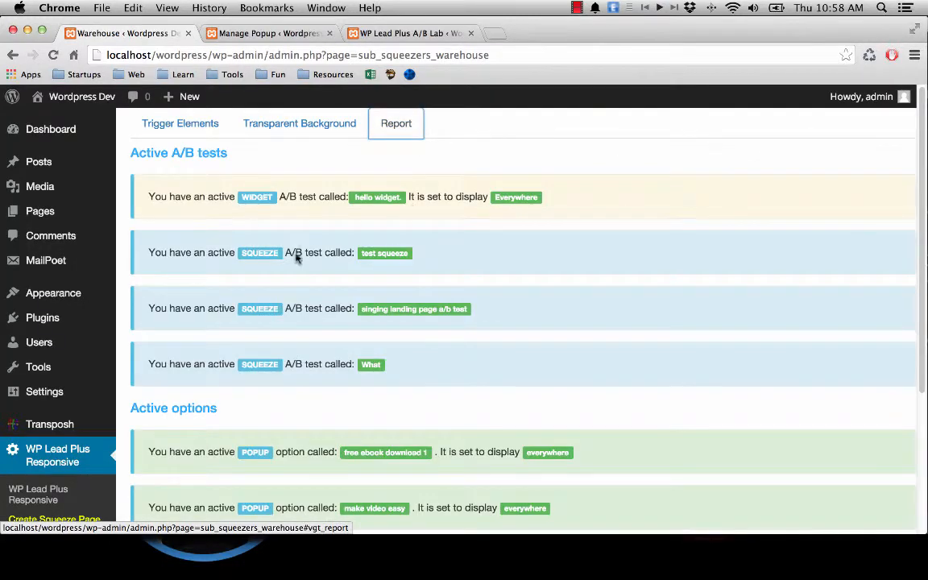
mouse_move(183, 214)
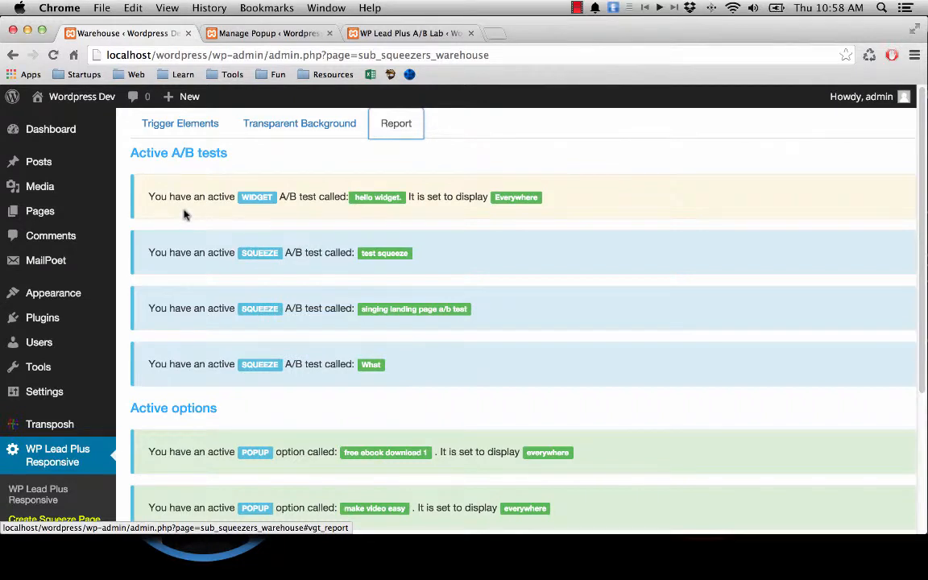
mouse_move(274, 235)
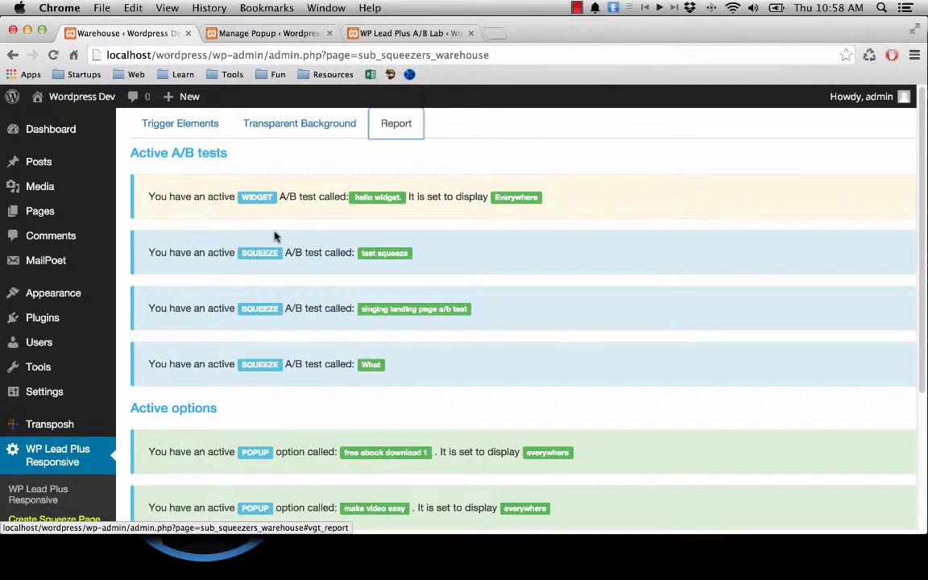
scroll(down, 3)
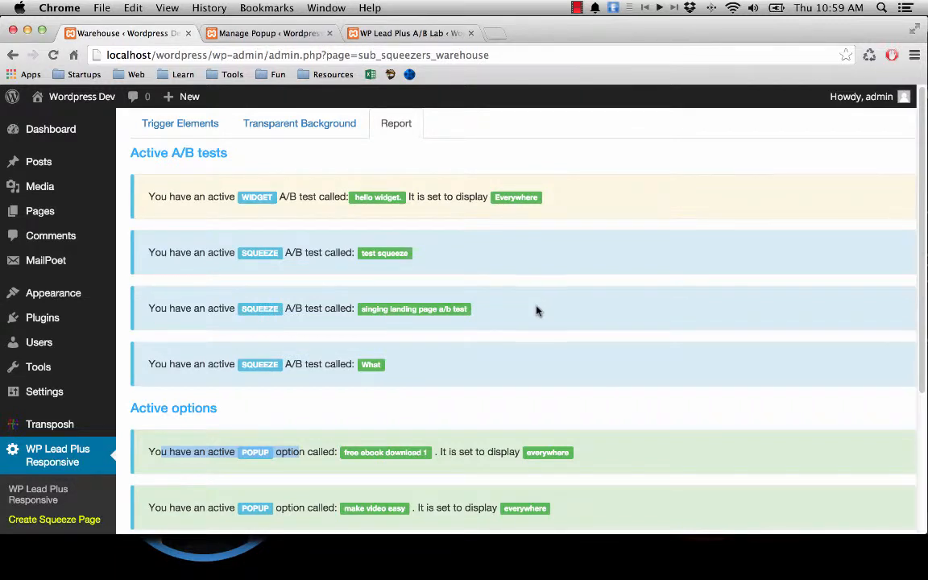
mouse_move(530, 326)
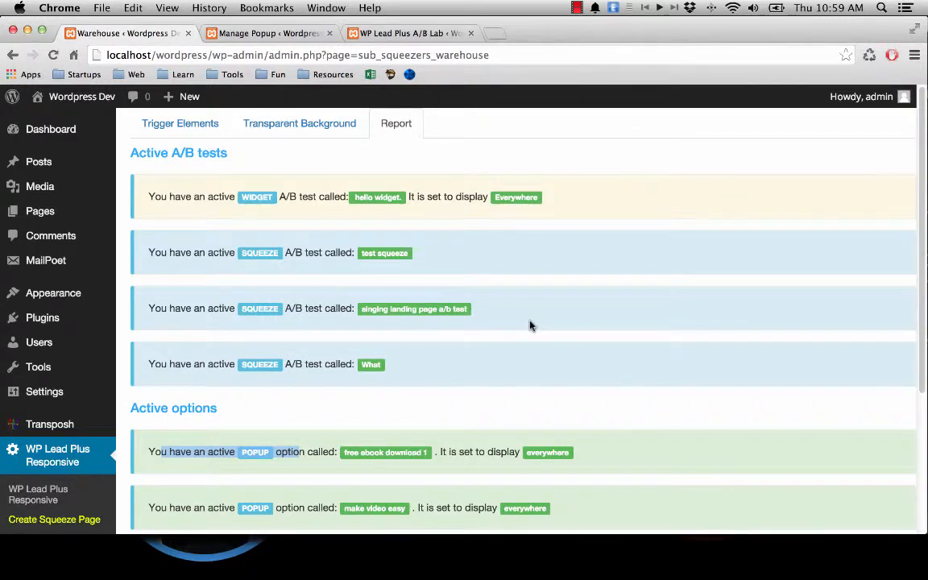